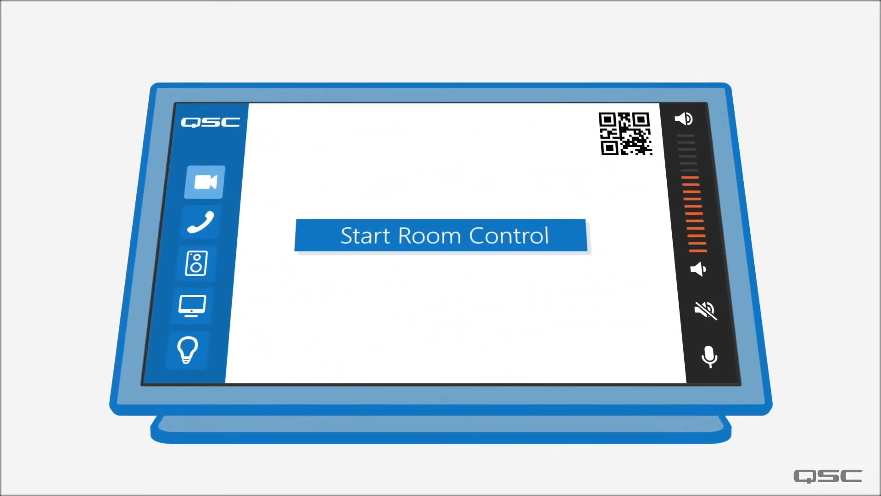
Start Room Control so the meeting control screen appears.
click(443, 235)
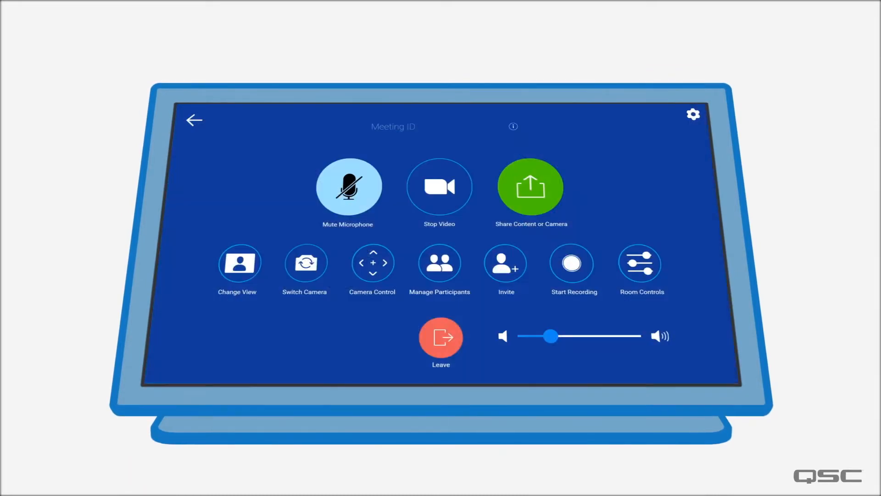
drag(550, 336, 596, 336)
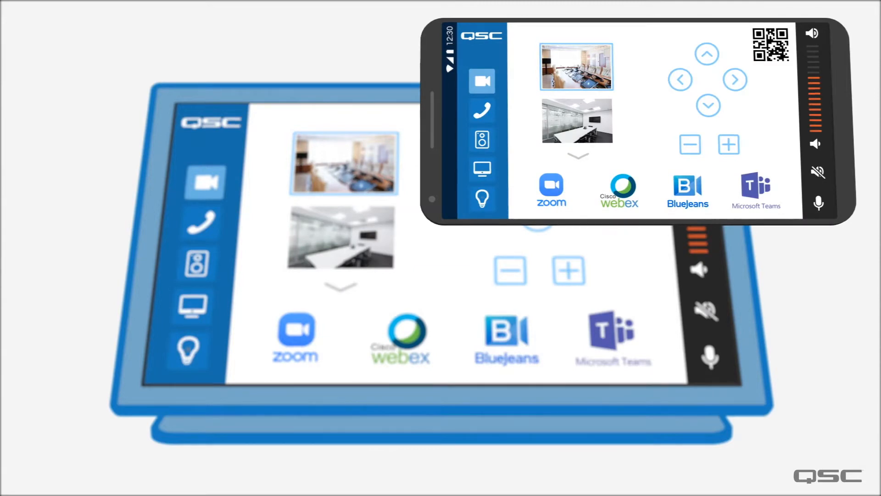
Show the video page with camera presets and Zoom/Webex/BlueJeans/Teams choices, mirrored on the phone.
click(483, 199)
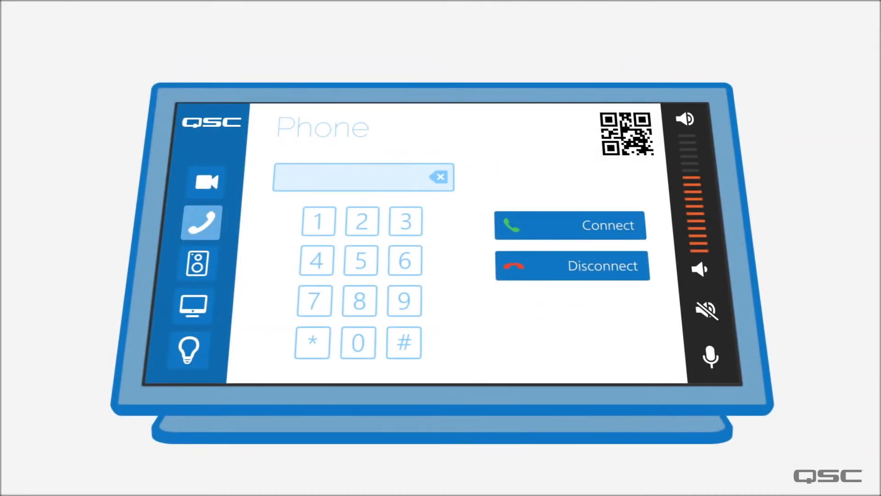
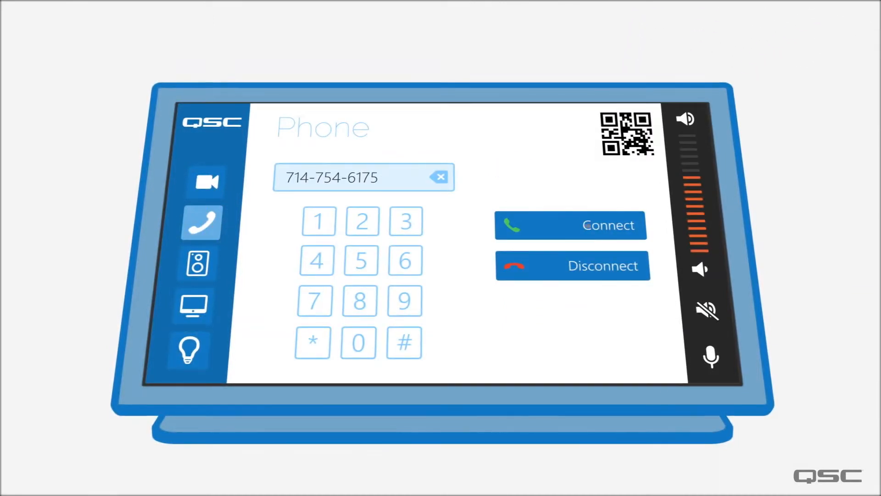
click(571, 225)
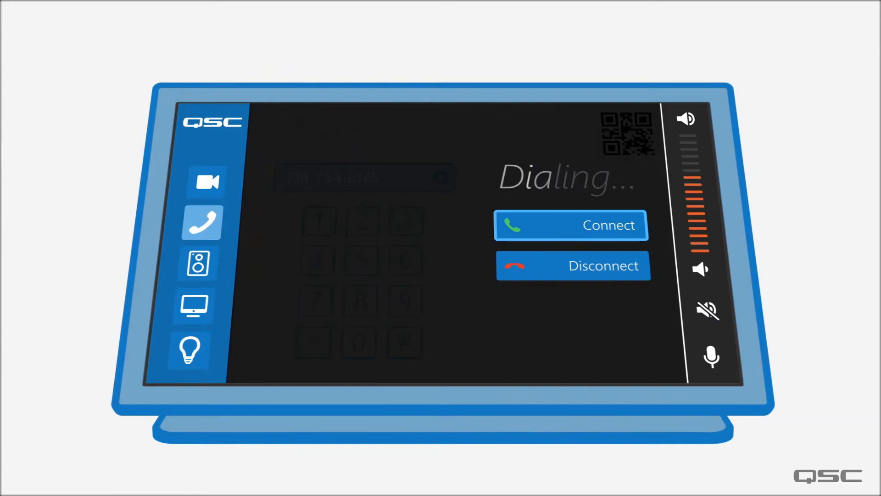